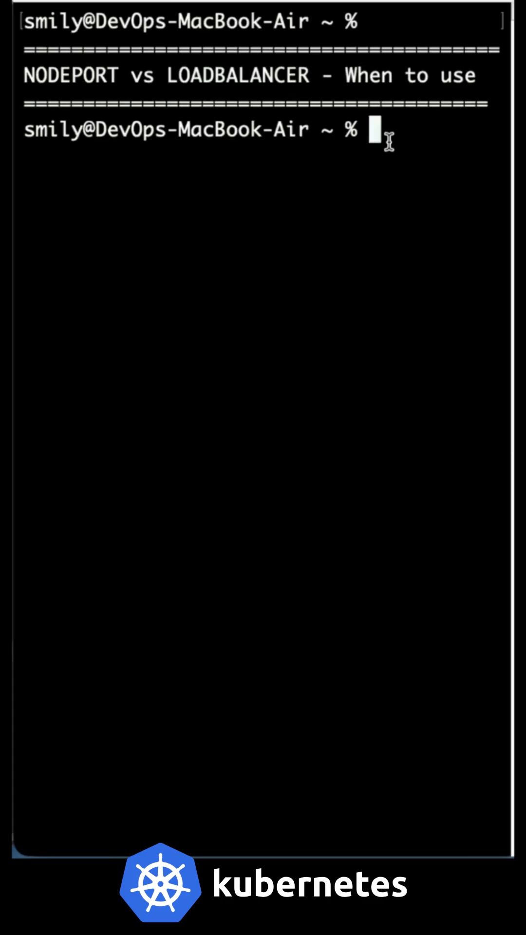
mouse_move(301, 165)
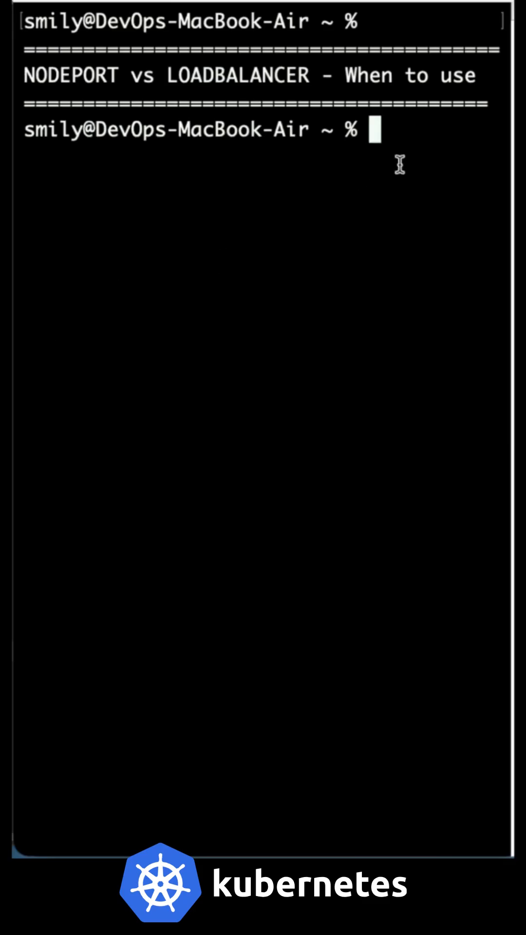
Run kubectl create deployment app --image=nginx so the app deployment is created
text(kubectl create depl)
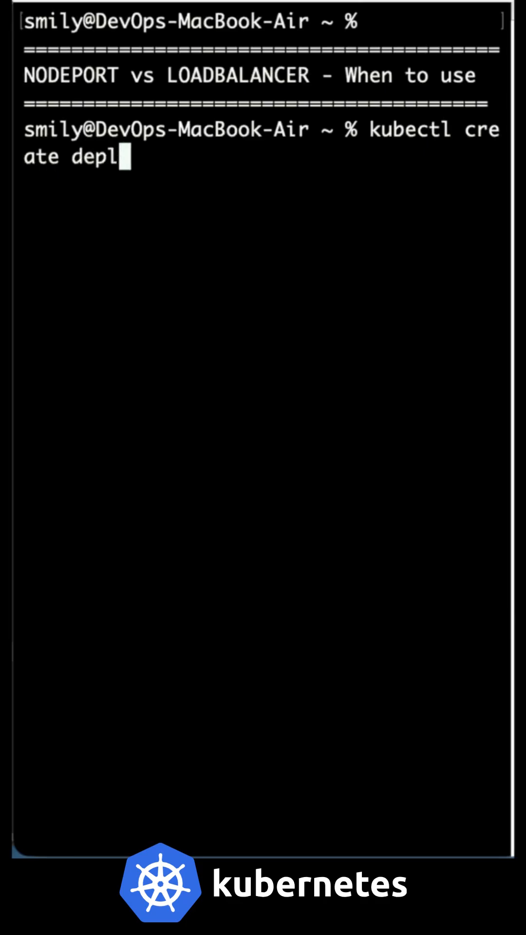
text(oyment)
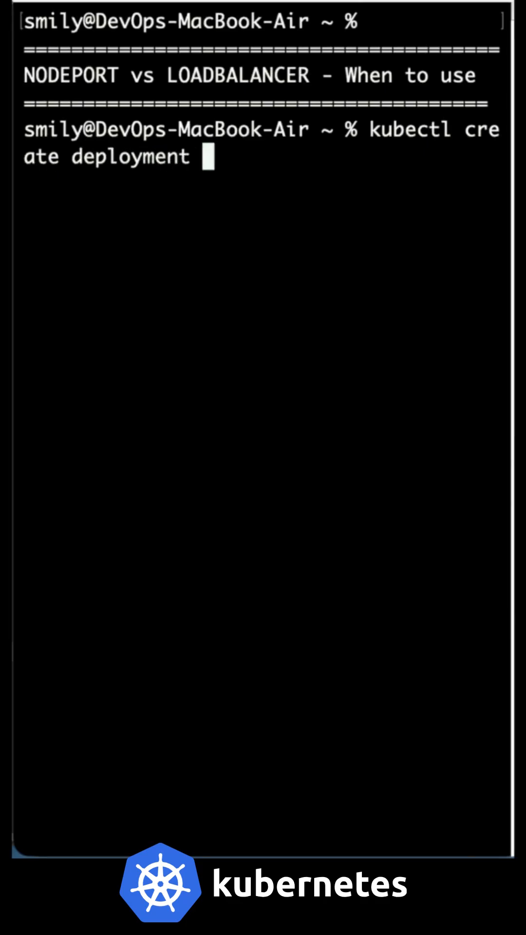
text(app)
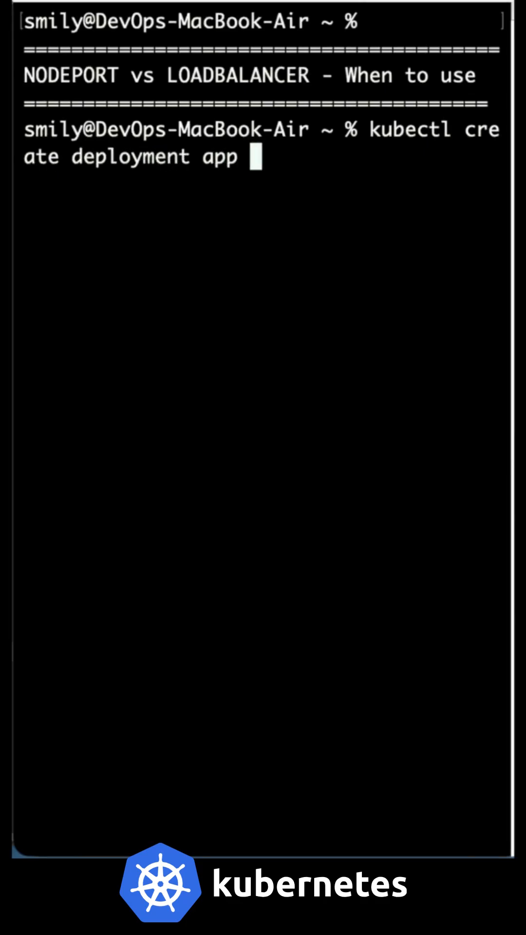
text(--image=)
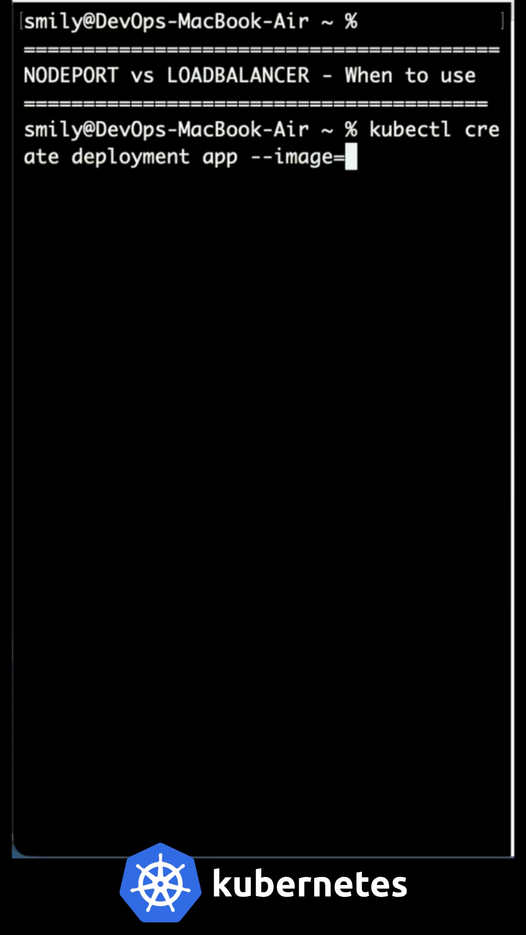
text(nginx)
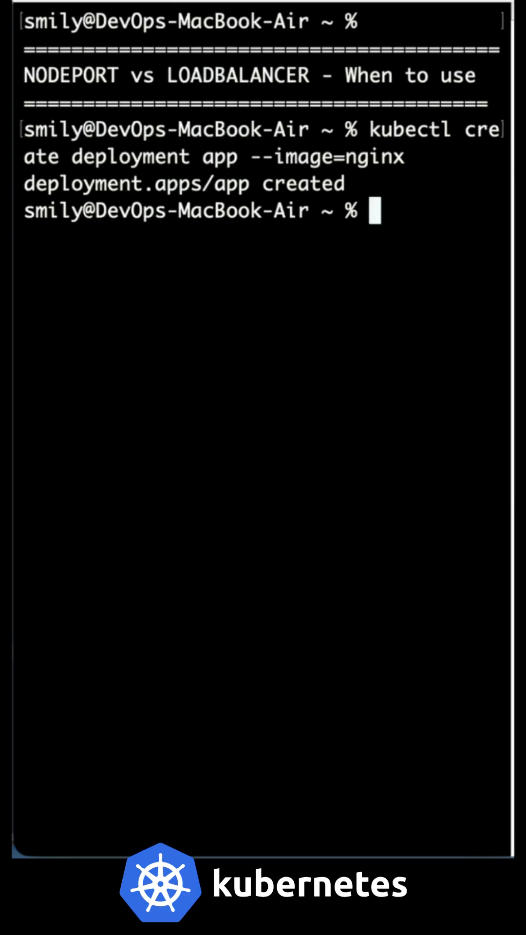
Run kubectl get deploy, correcting the kuebctl typo, showing app ready 1/1
text(kuebct)
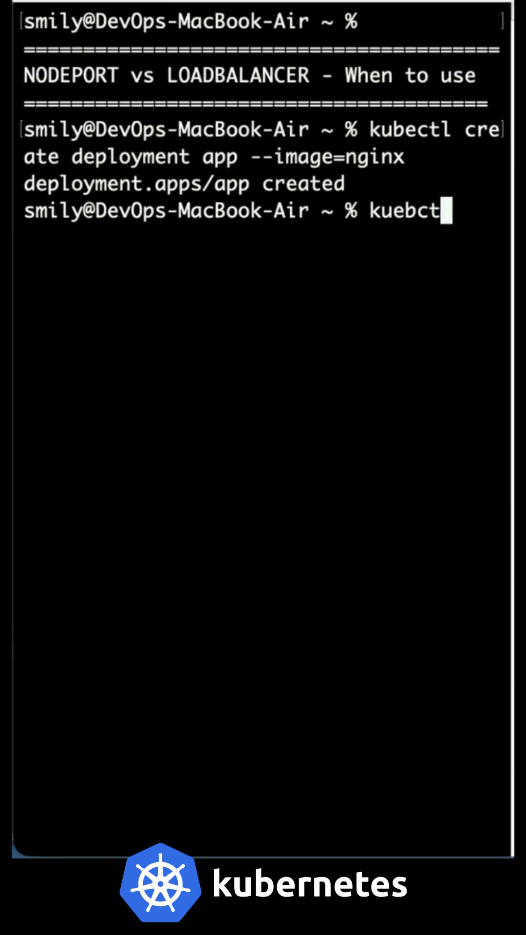
text(get deploy)
text(kueb)
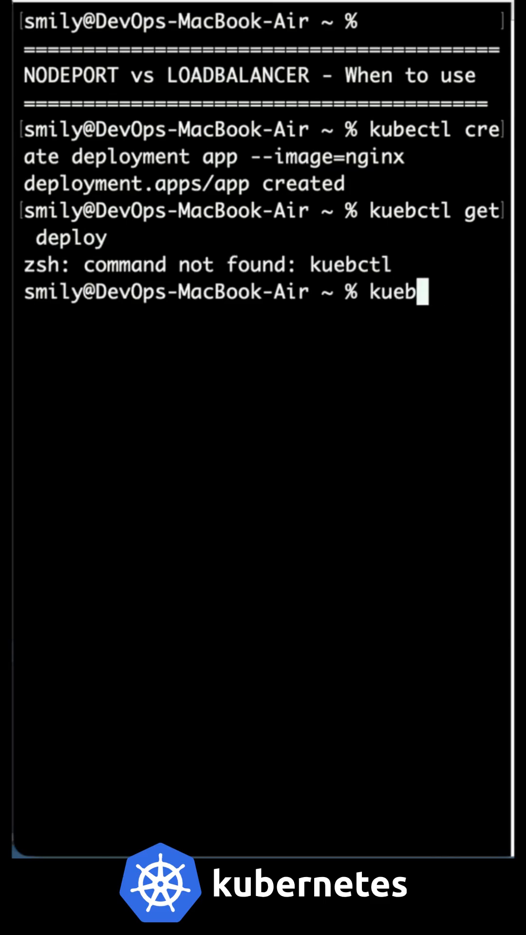
text(kubectl)
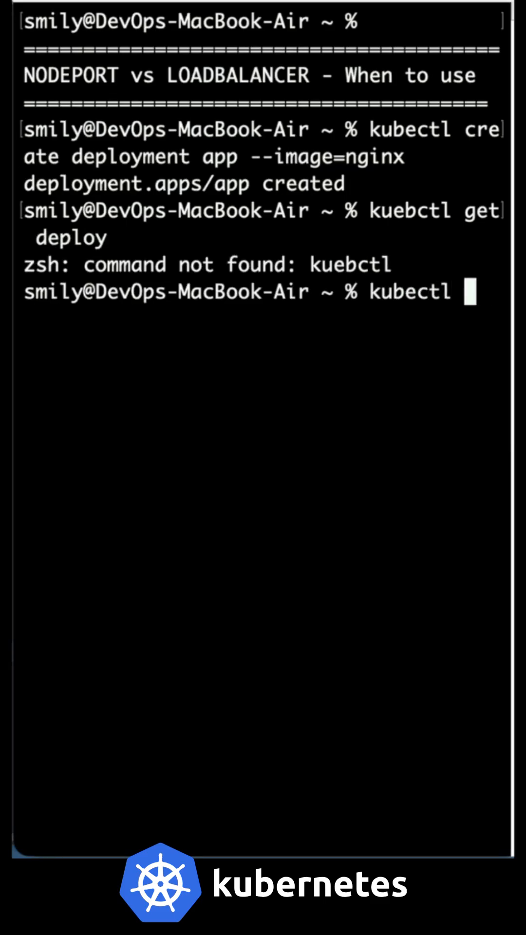
text(get deploy)
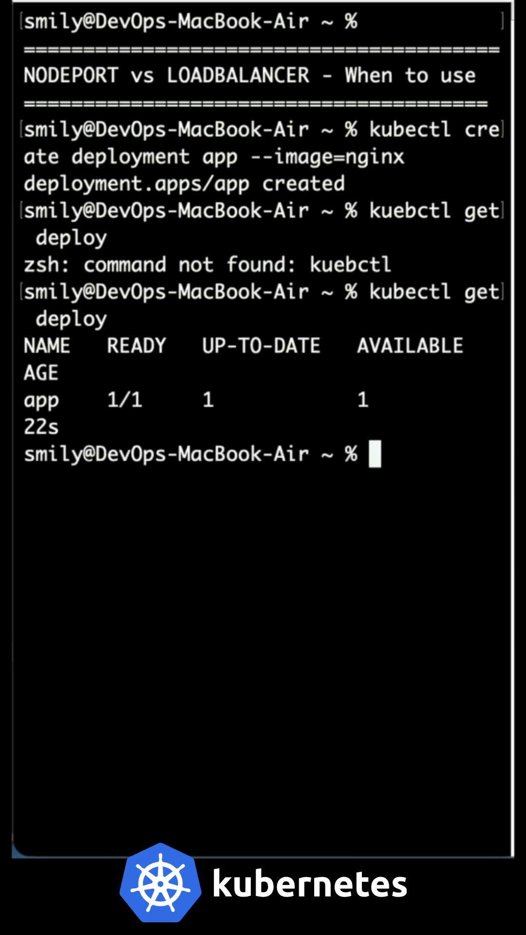
text(k)
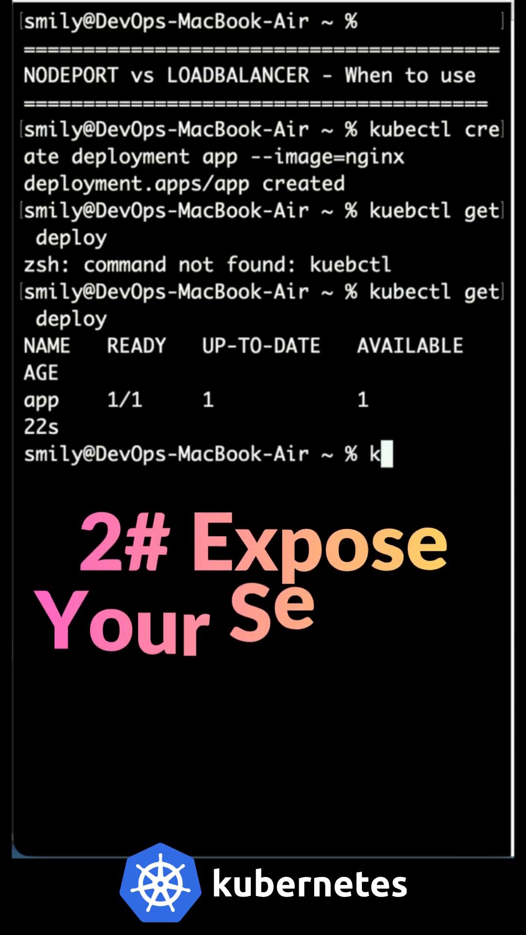
Run kubectl expose deployment app --type=NodePort --port=80 and highlight the service/app exposed output
text(ubectl expose)
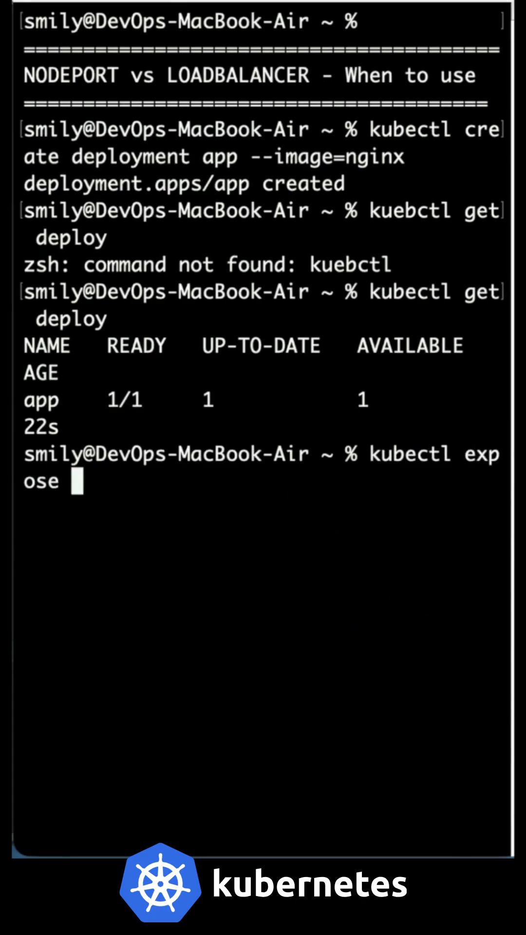
text(dep)
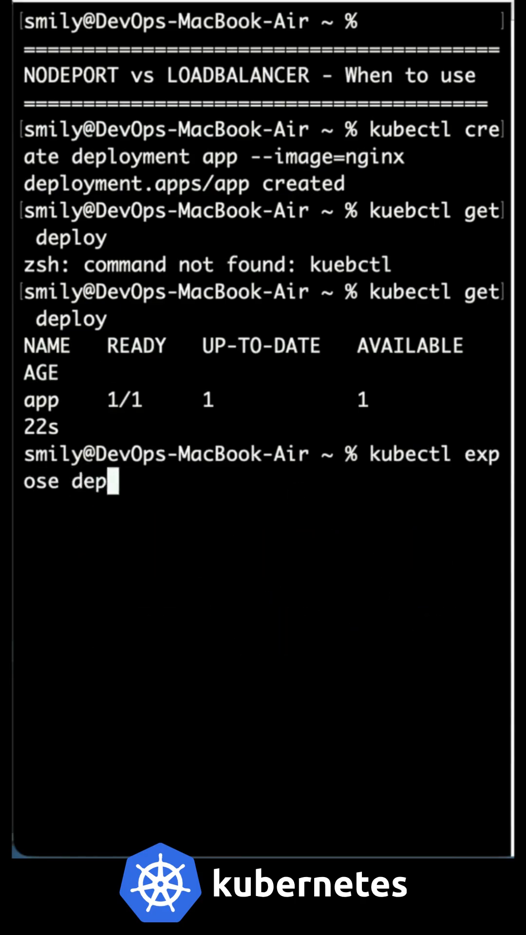
text(loyme)
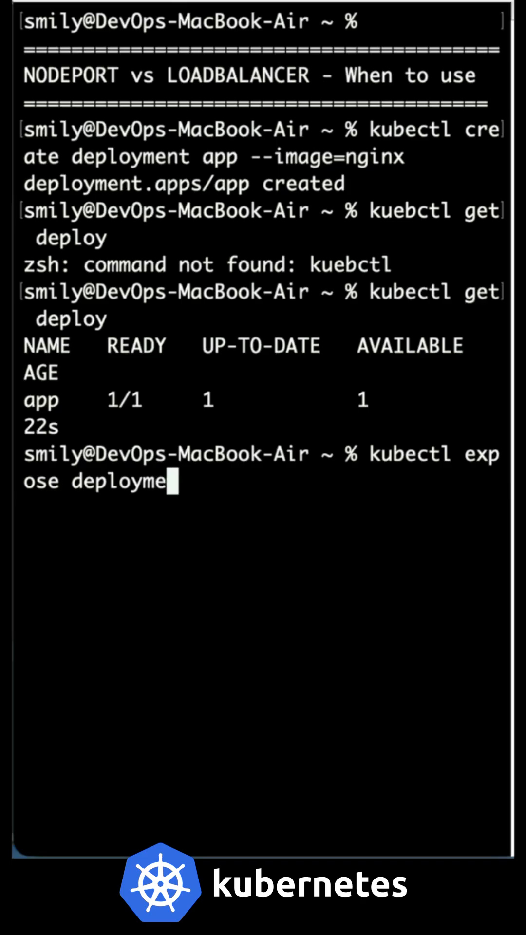
text(nt app)
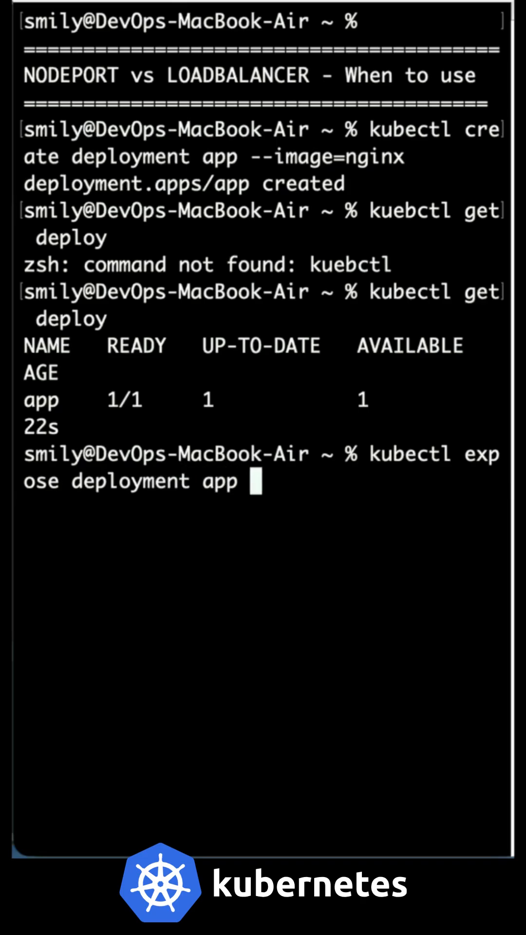
text(--type=NodePort)
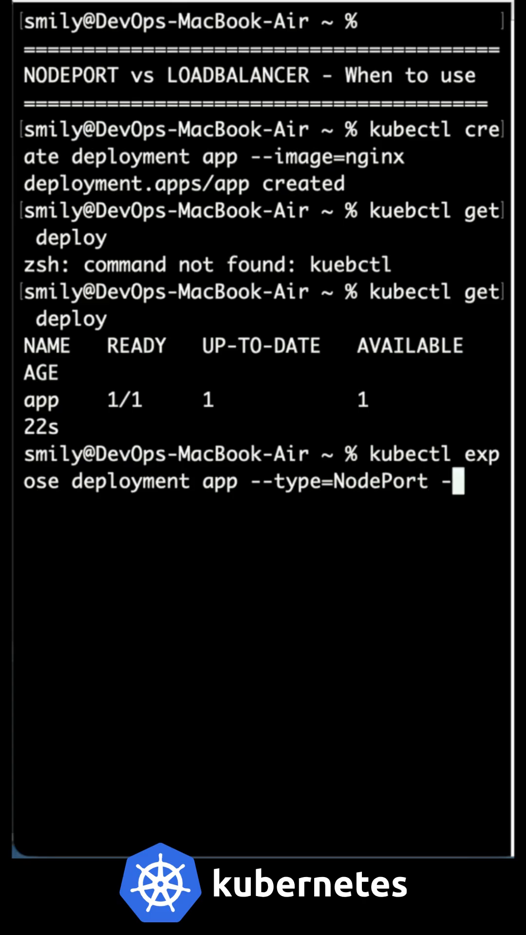
text(-port=80)
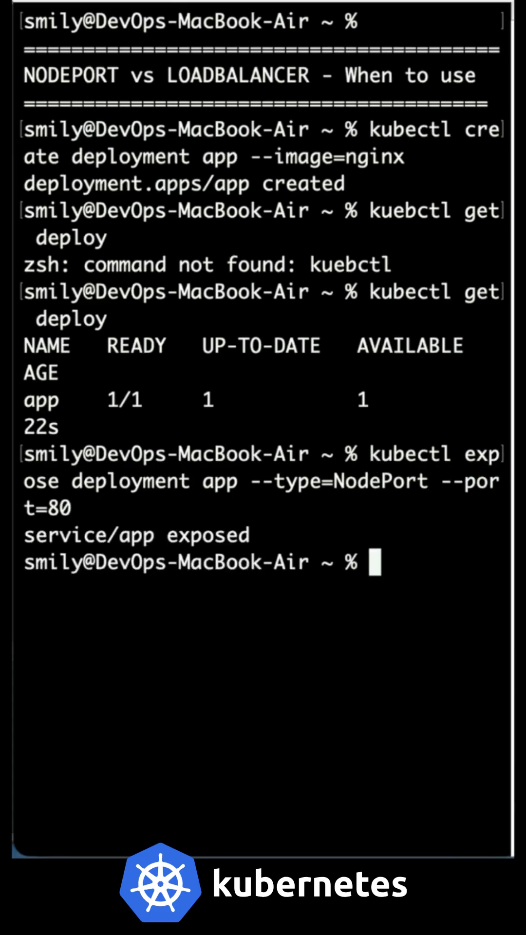
drag(36, 508, 250, 536)
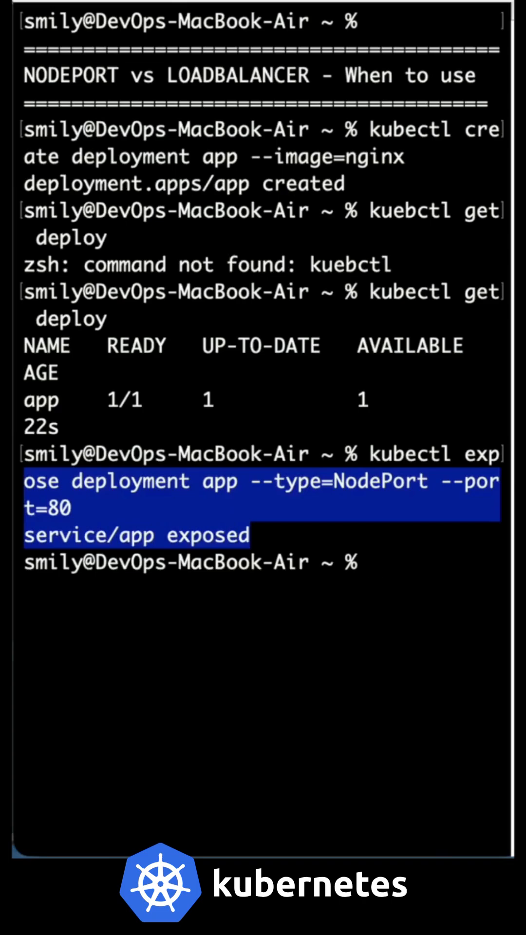
mouse_move(441, 615)
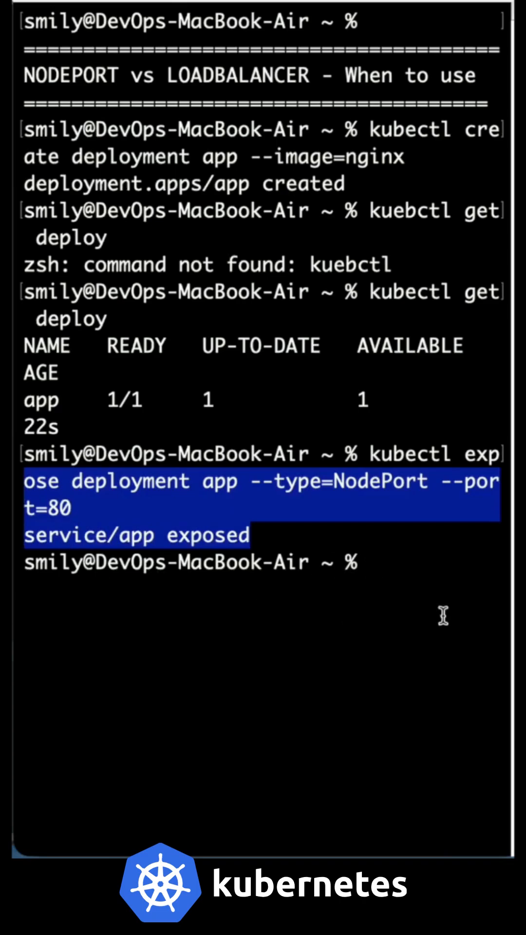
Run kubectl expose deployment app --type=LoadBalancer --port=80, rejected because service app already exists
text(kubectl expose)
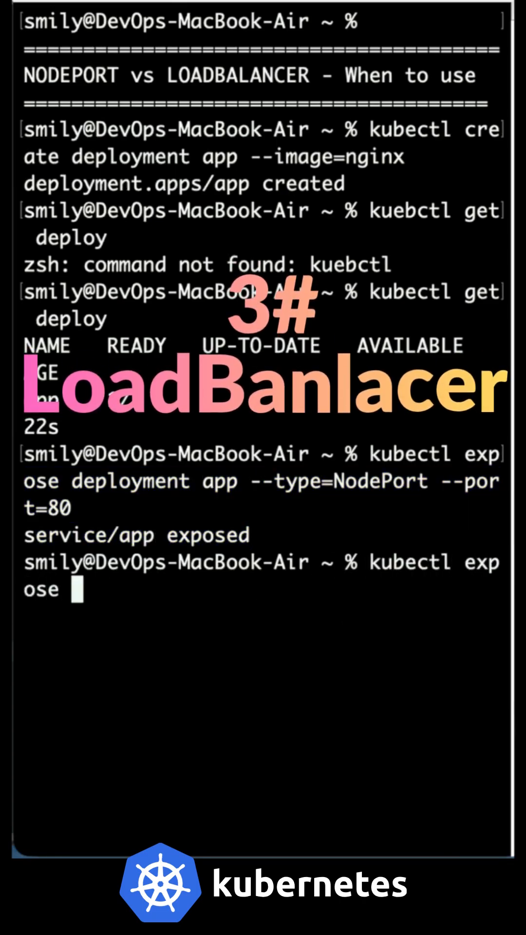
text(dep)
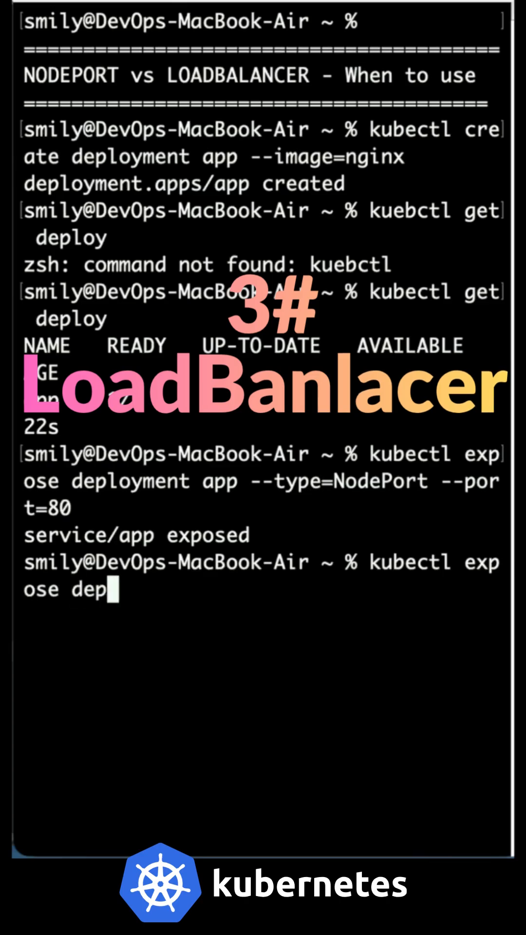
text(loyment)
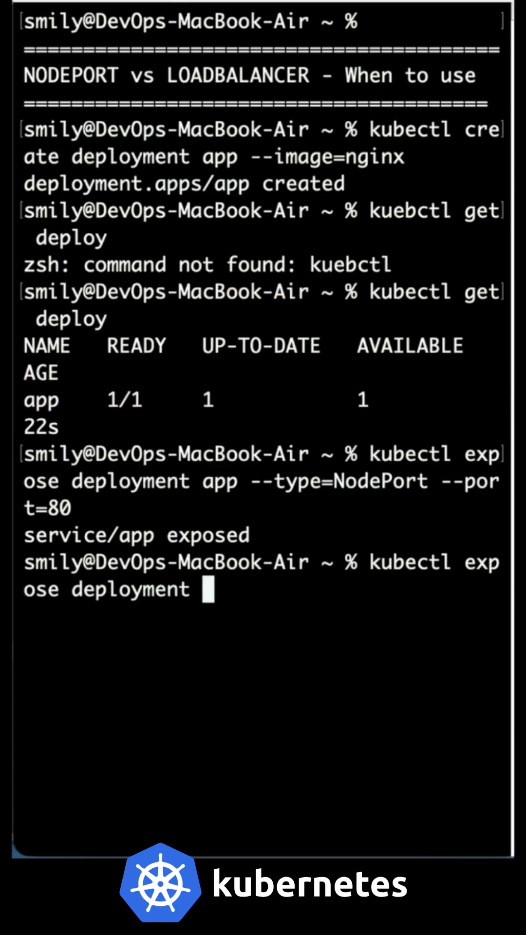
text(app -)
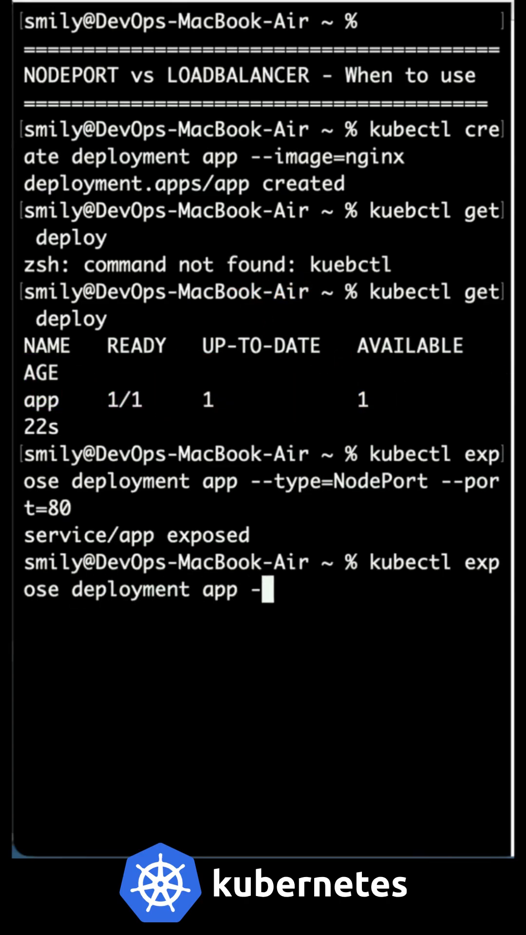
text(-type)
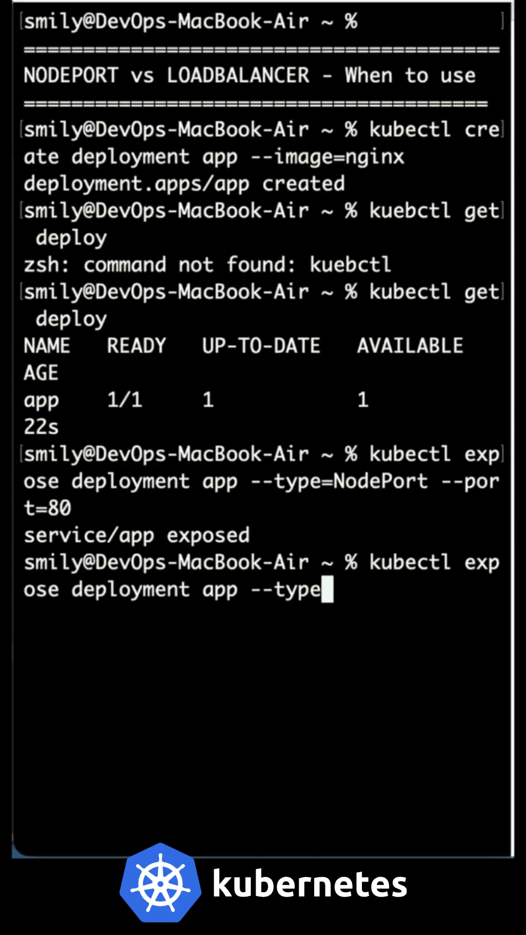
text(=Loa)
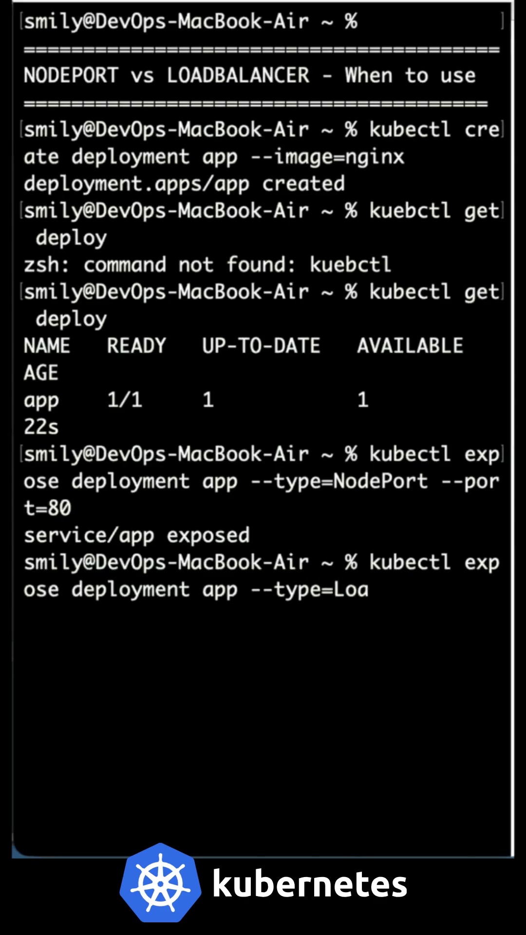
text(dbala)
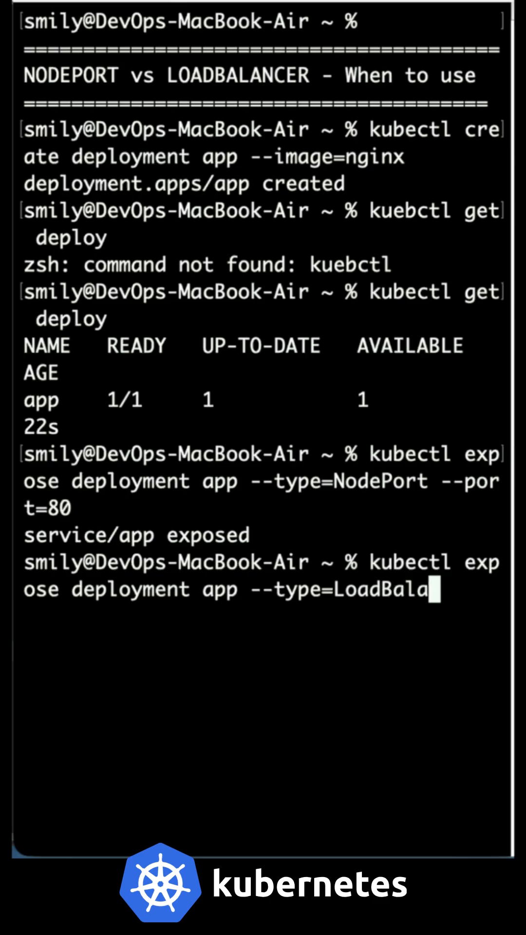
text(ncer)
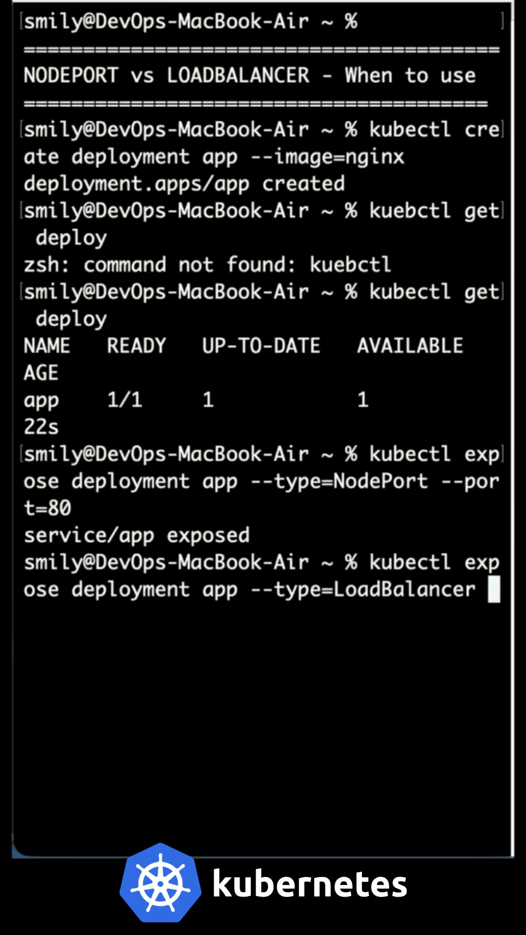
text(--port)
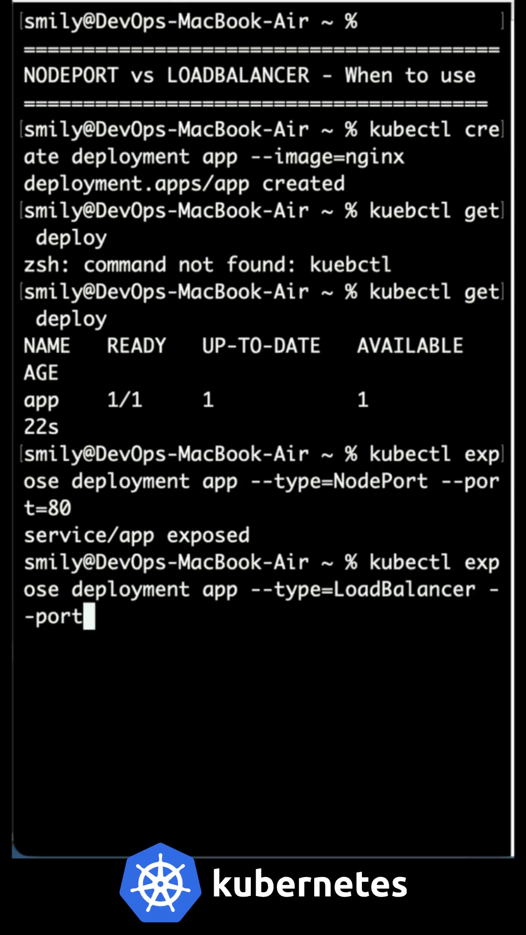
text(=80)
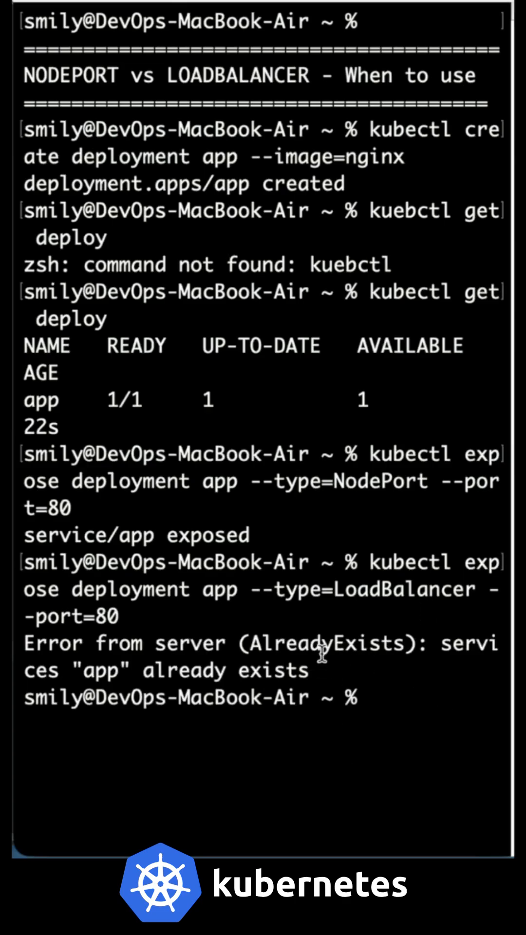
mouse_move(382, 698)
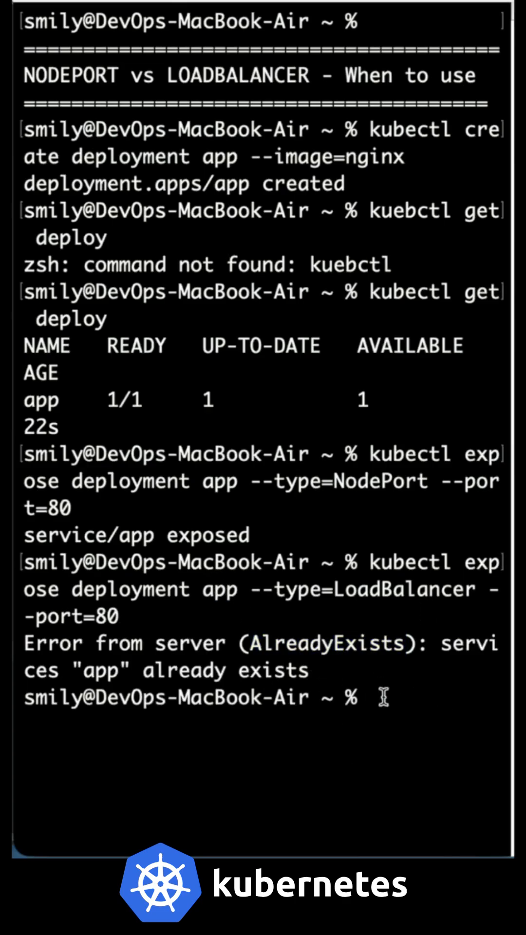